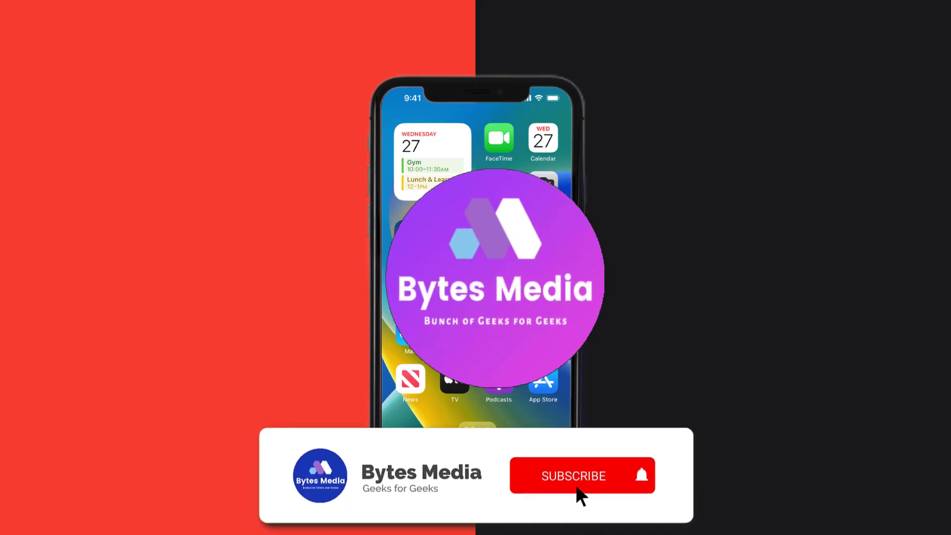
- Search the App Store for 'ecobee' and start updating the ecobee app
click(573, 475)
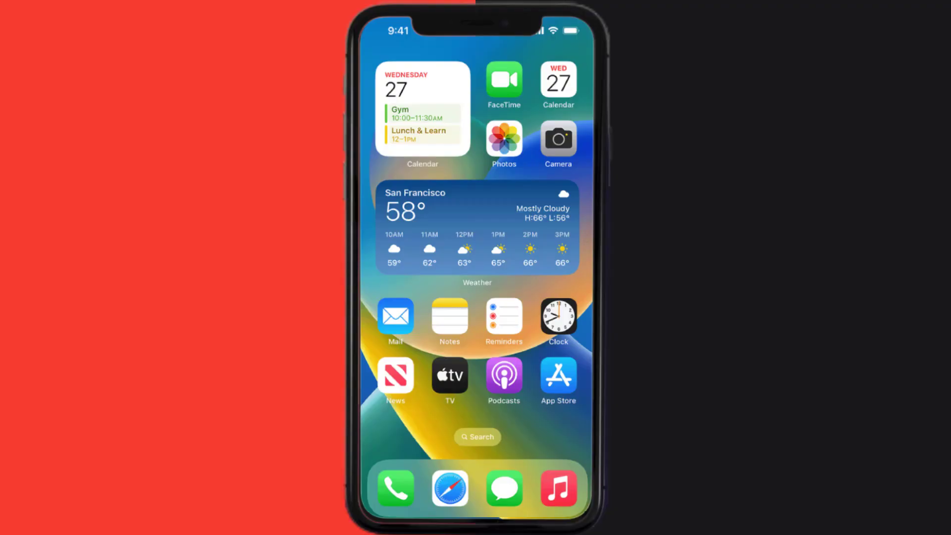
click(556, 380)
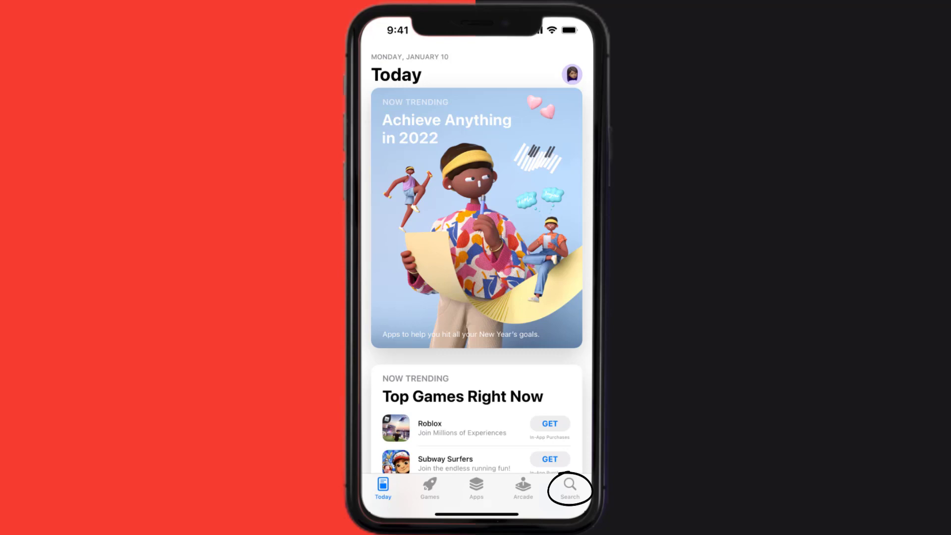
click(568, 489)
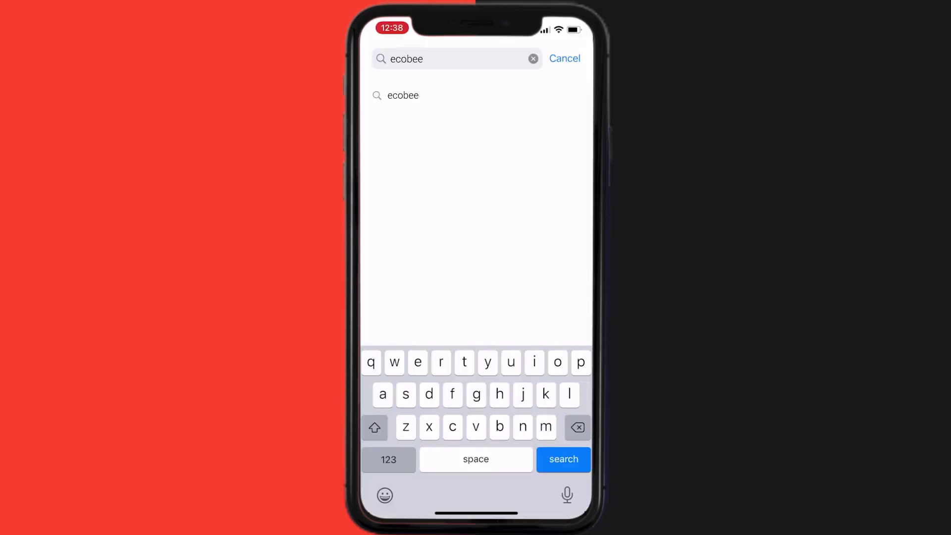
click(561, 459)
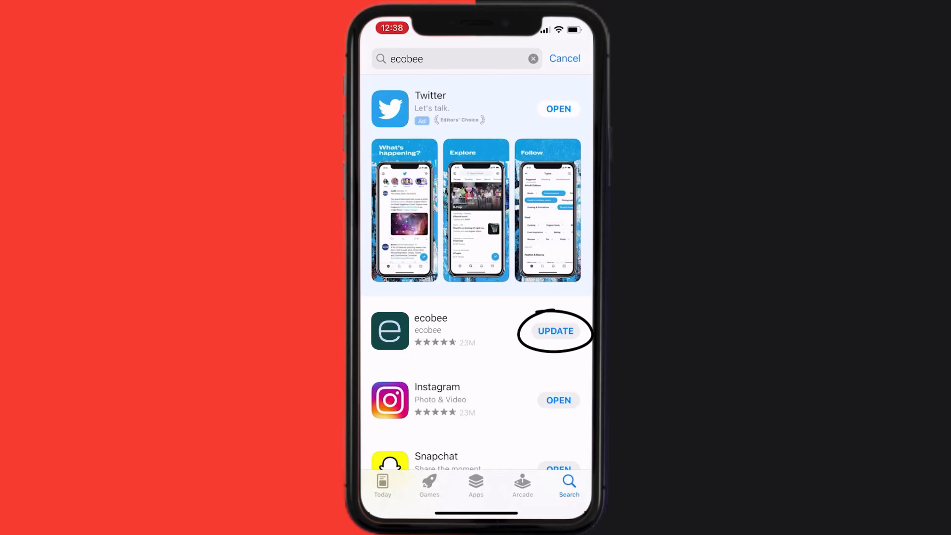
click(554, 332)
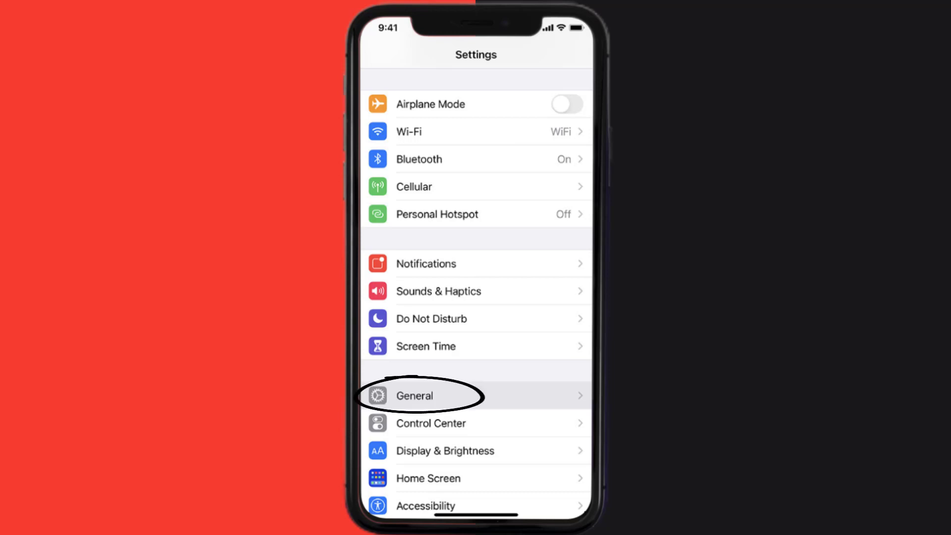
- Open ecobee under General > iPhone Storage and choose Offload App
click(414, 395)
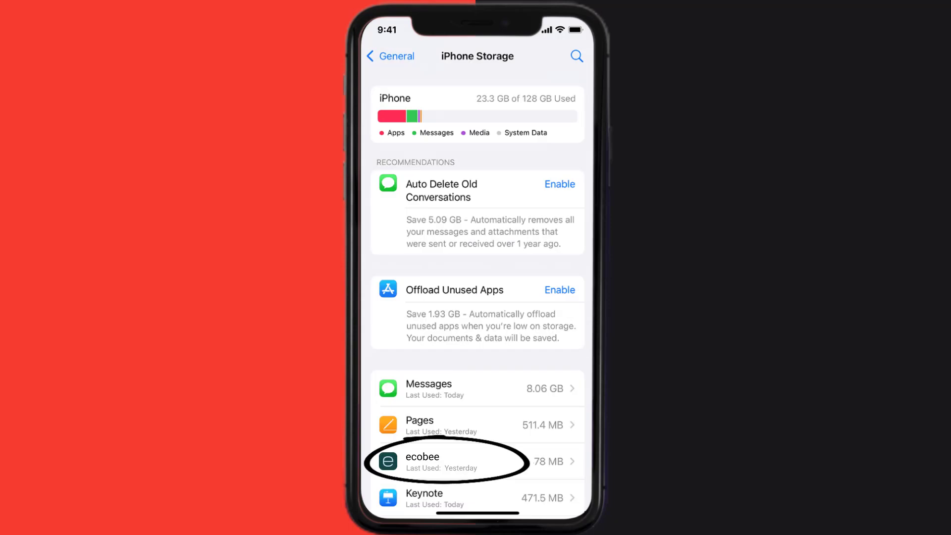
click(475, 461)
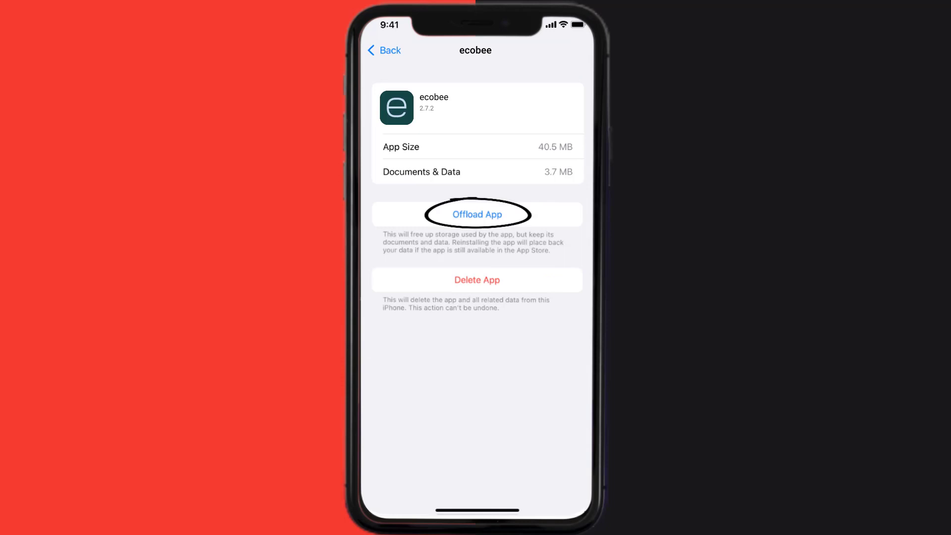
click(476, 214)
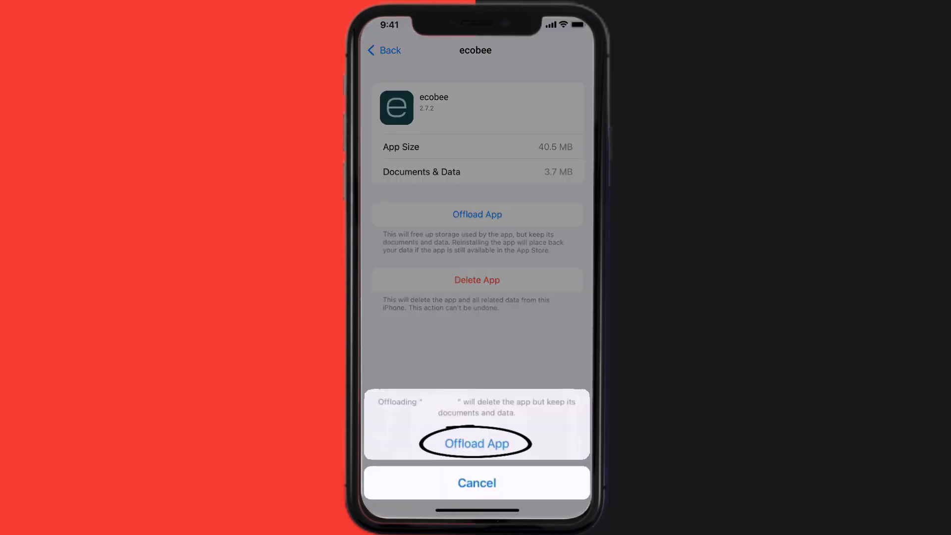
- Confirm offloading ecobee, then reinstall the 40.5 MB app
click(476, 443)
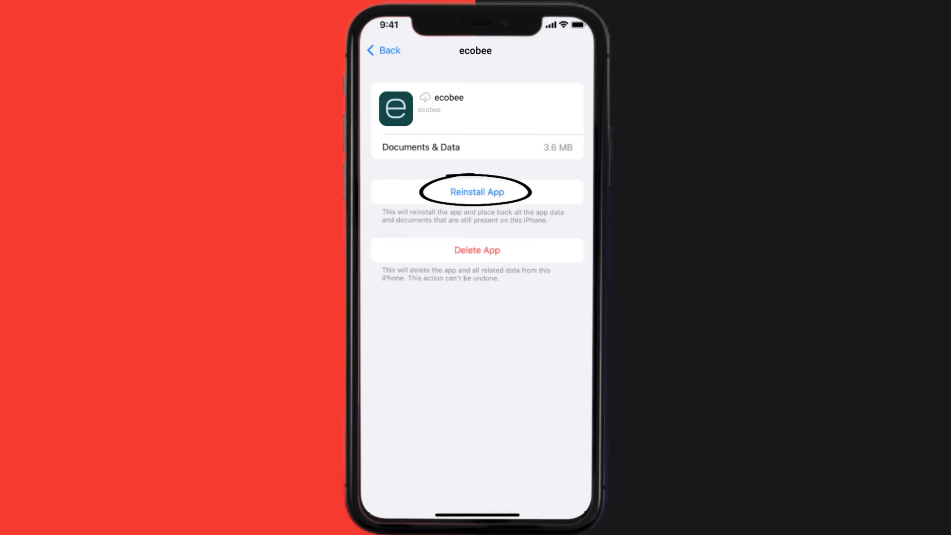
click(477, 192)
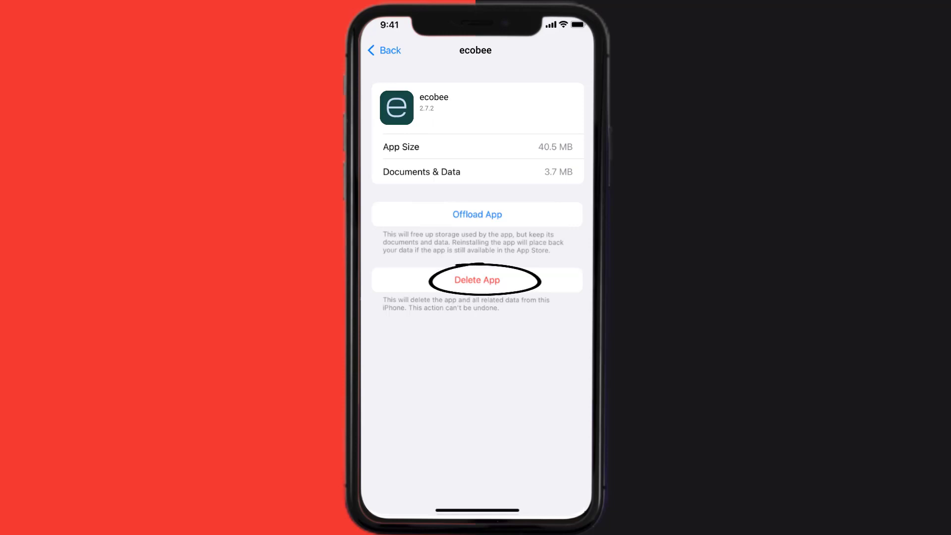
- Delete the ecobee app and its data from the storage page
click(476, 279)
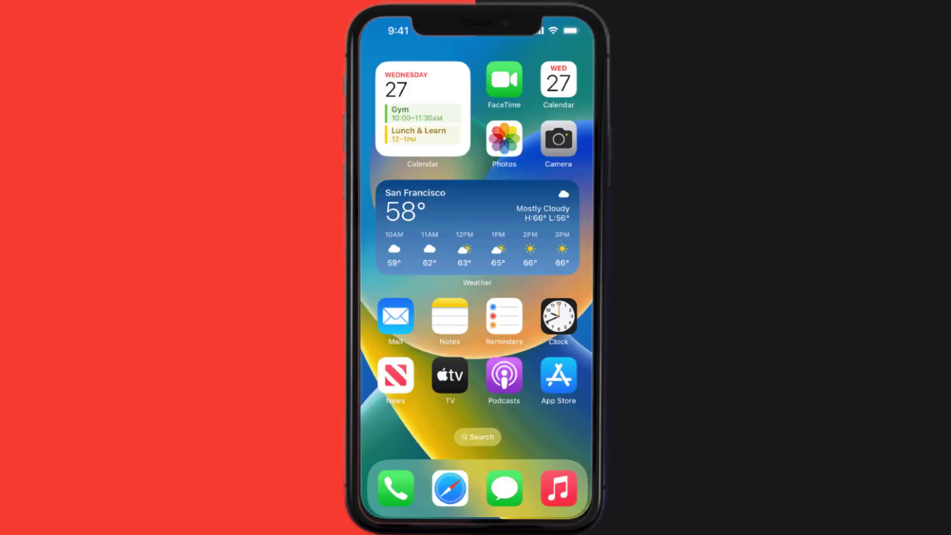
- Search the App Store for 'ecobee' and tap GET to reinstall it
click(556, 375)
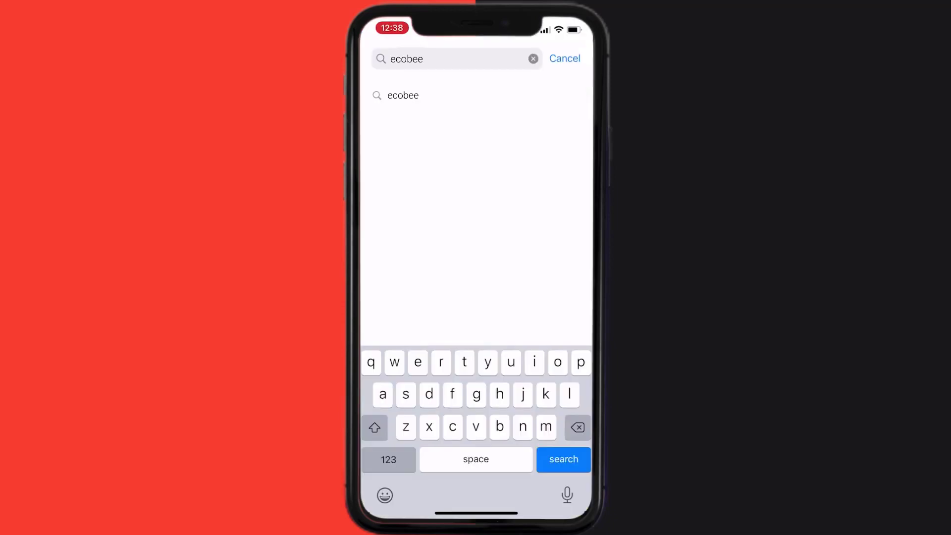
click(562, 459)
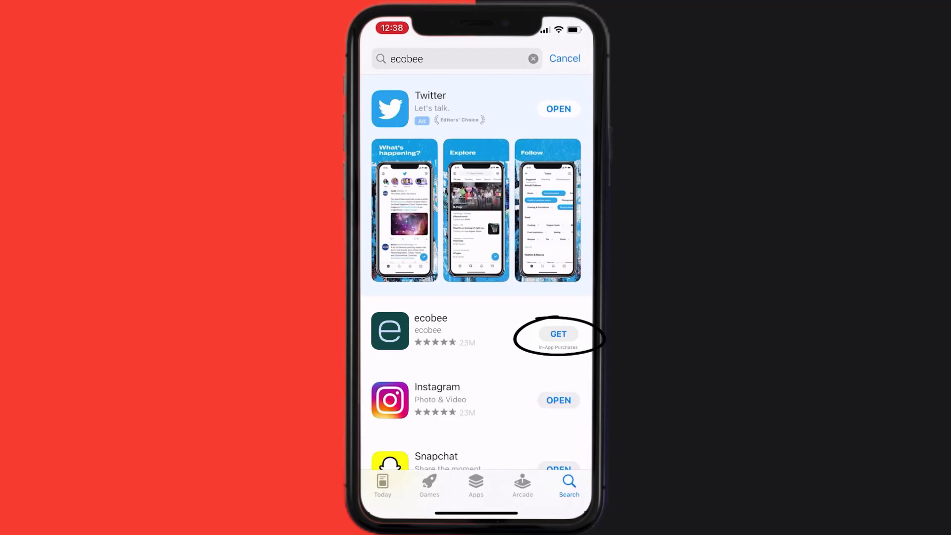
click(558, 333)
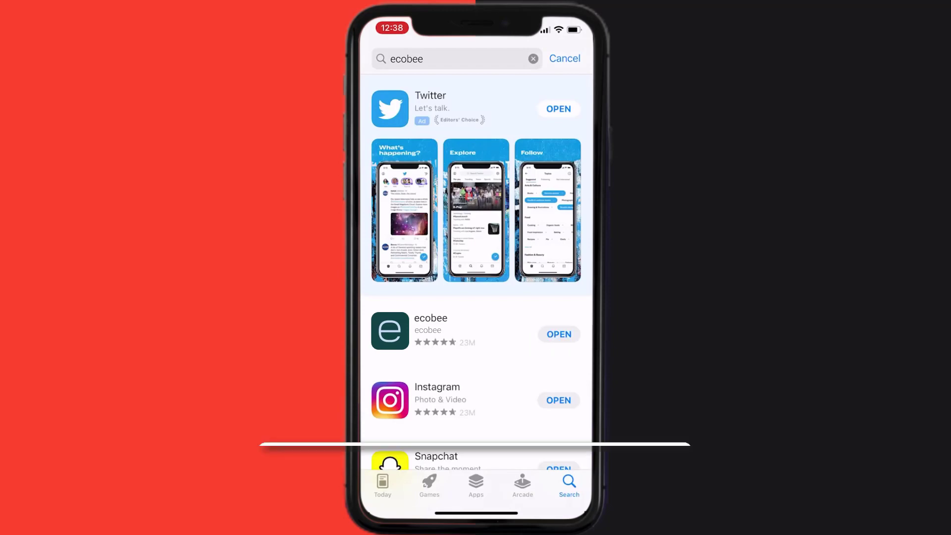